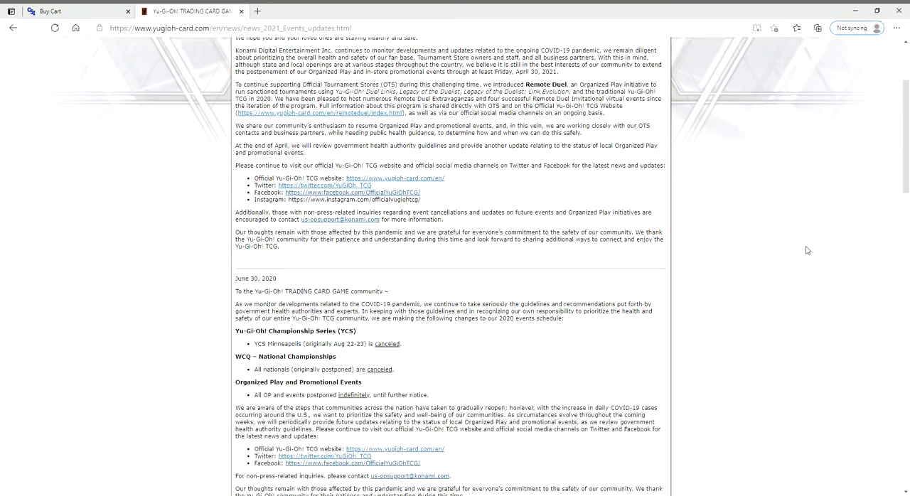
scroll(up, 3)
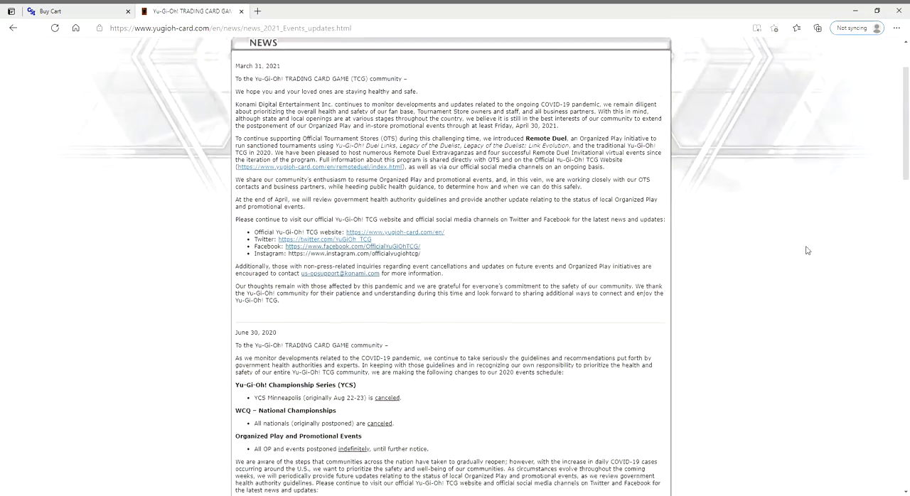
scroll(down, 3)
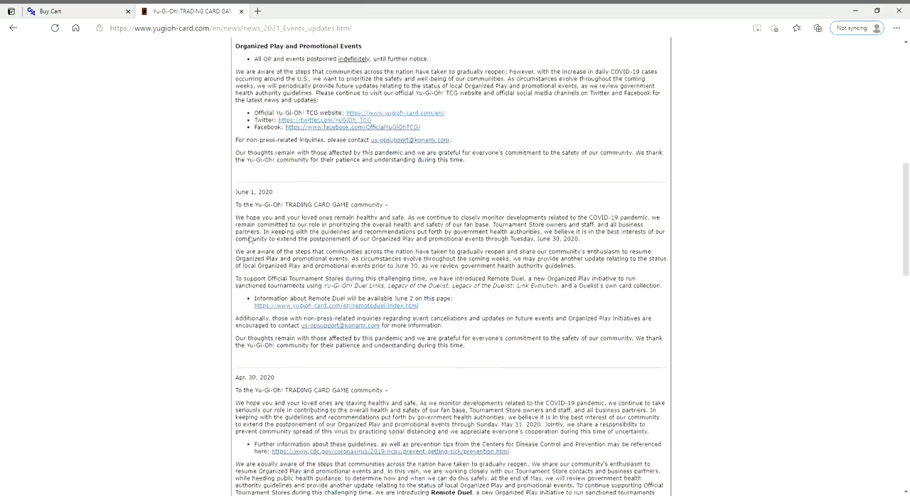
scroll(up, 3)
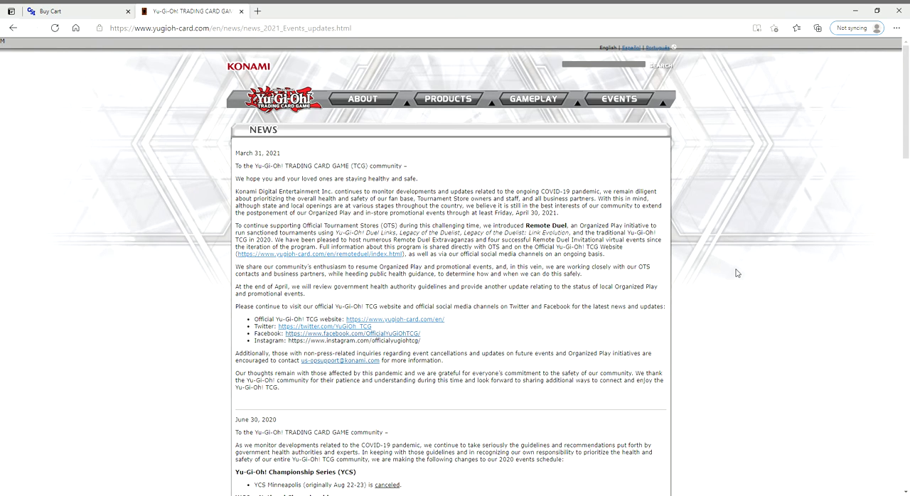
mouse_move(310, 418)
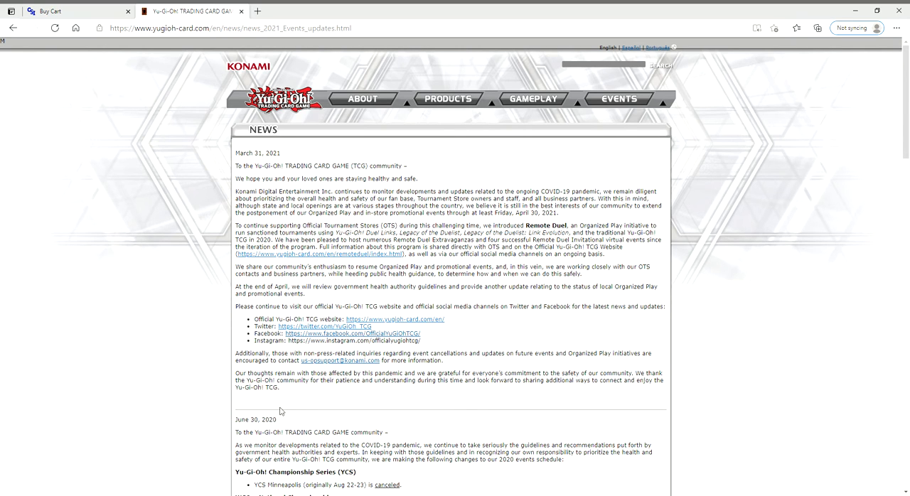
scroll(down, 3)
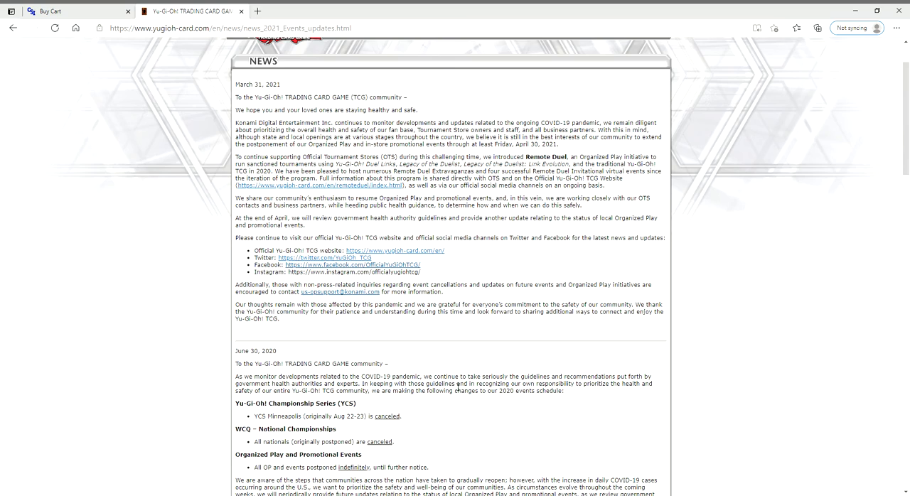
scroll(down, 3)
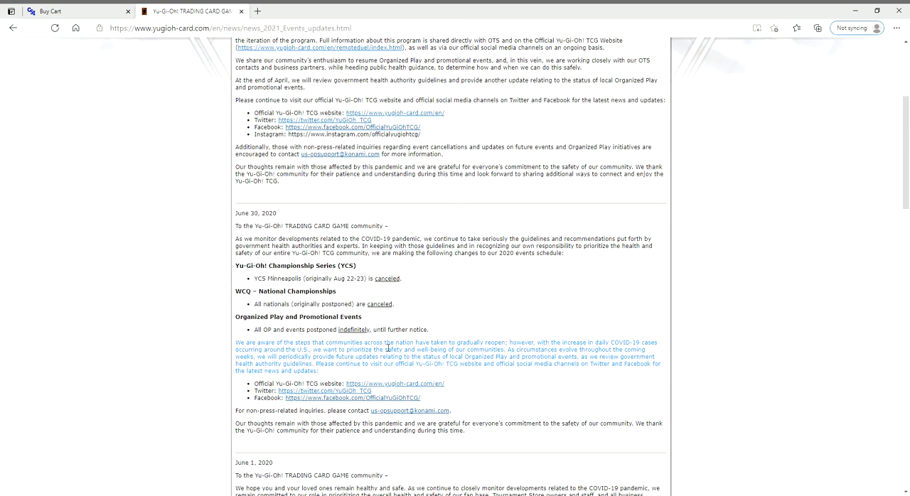
scroll(up, 3)
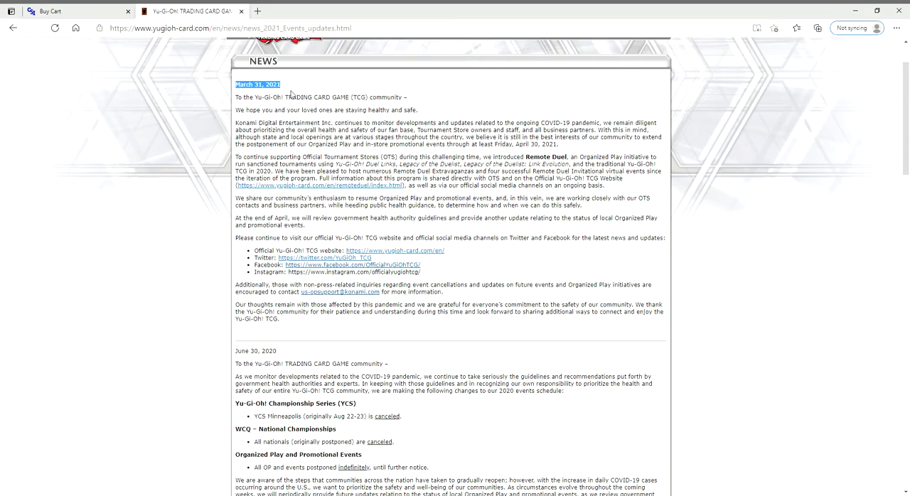
scroll(down, 3)
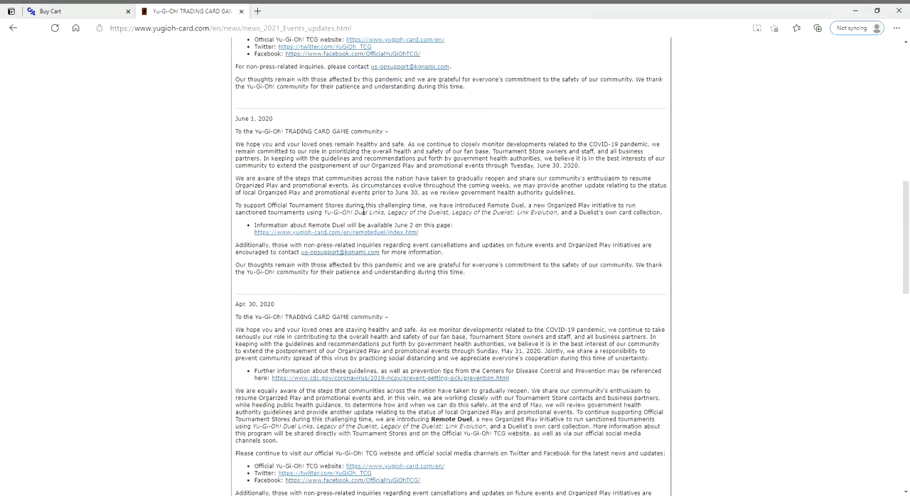
scroll(down, 3)
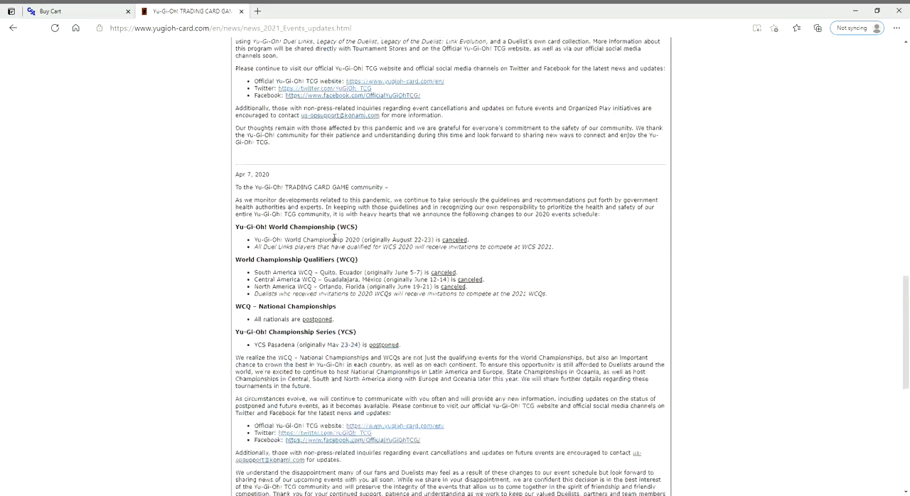
scroll(up, 3)
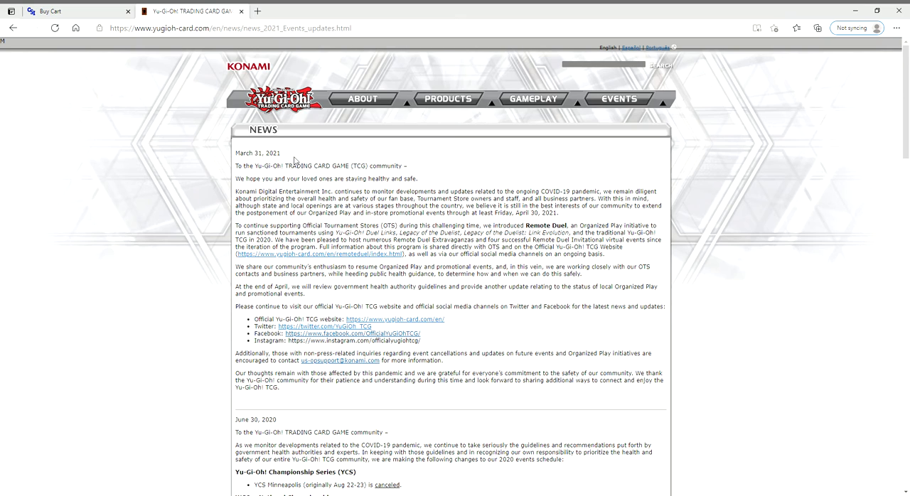
mouse_move(811, 287)
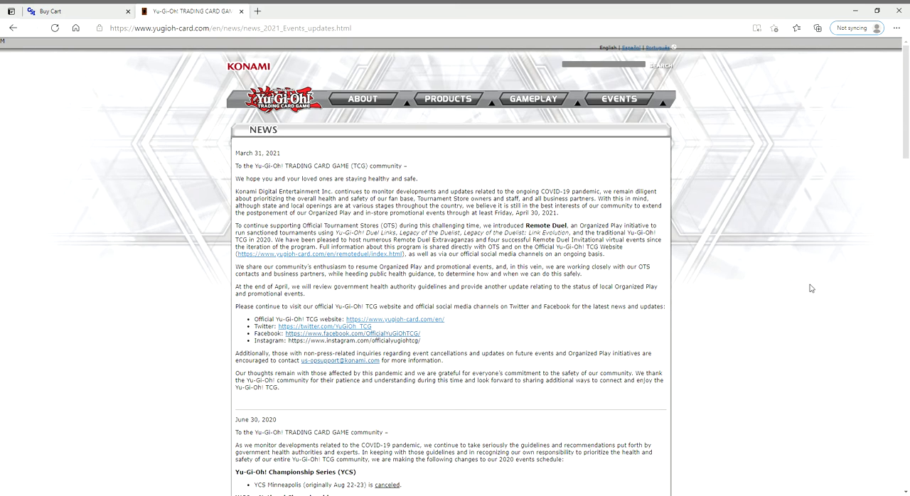
mouse_move(746, 268)
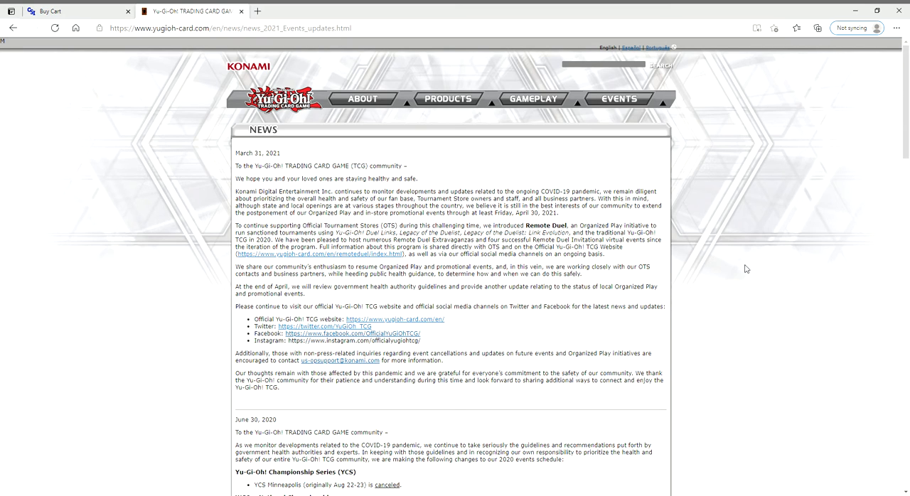
mouse_move(562, 221)
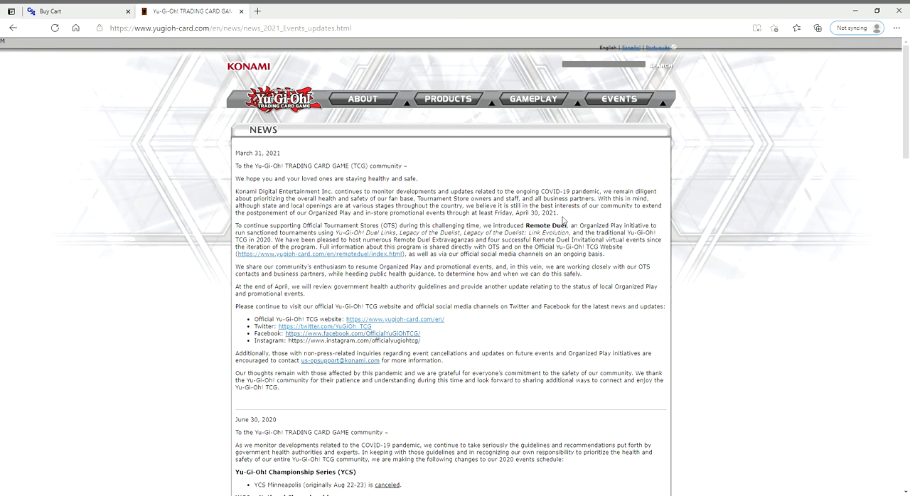
mouse_move(628, 225)
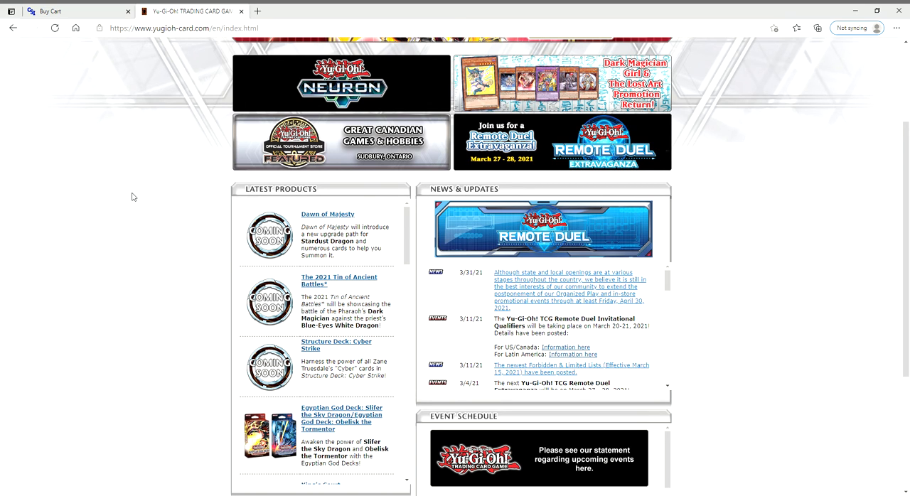
mouse_move(336, 283)
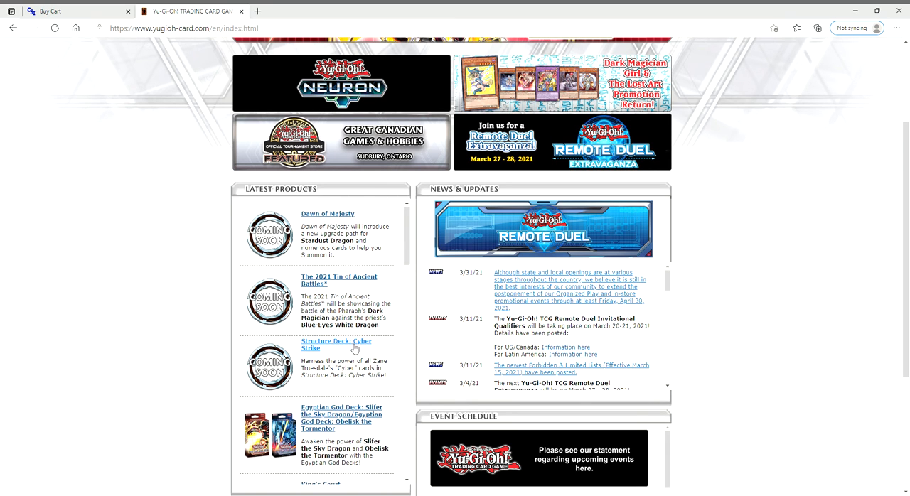
scroll(down, 3)
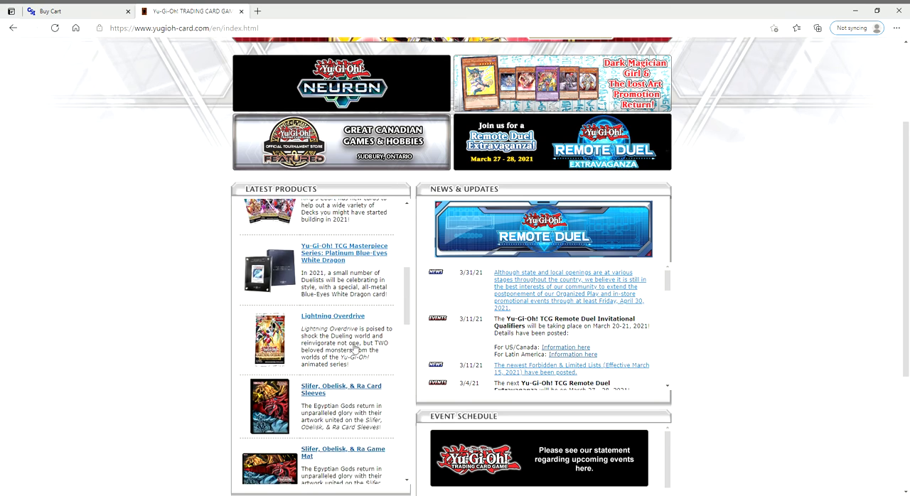
scroll(down, 3)
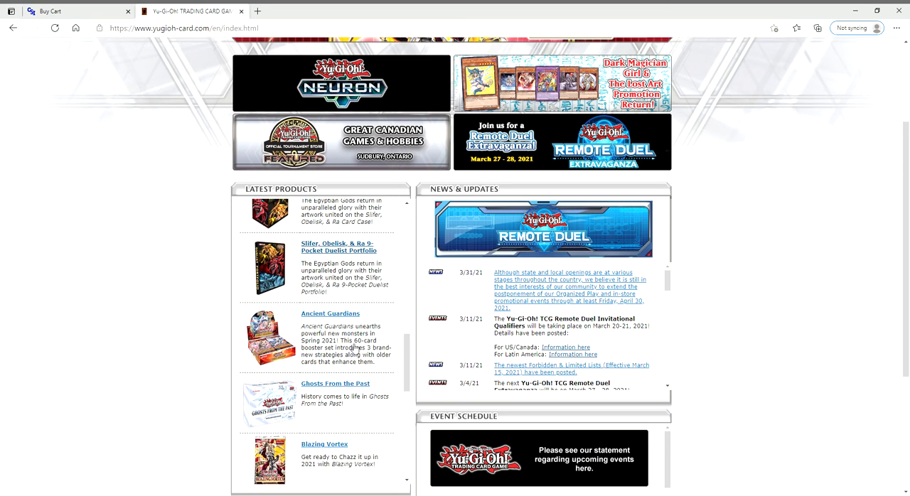
scroll(down, 3)
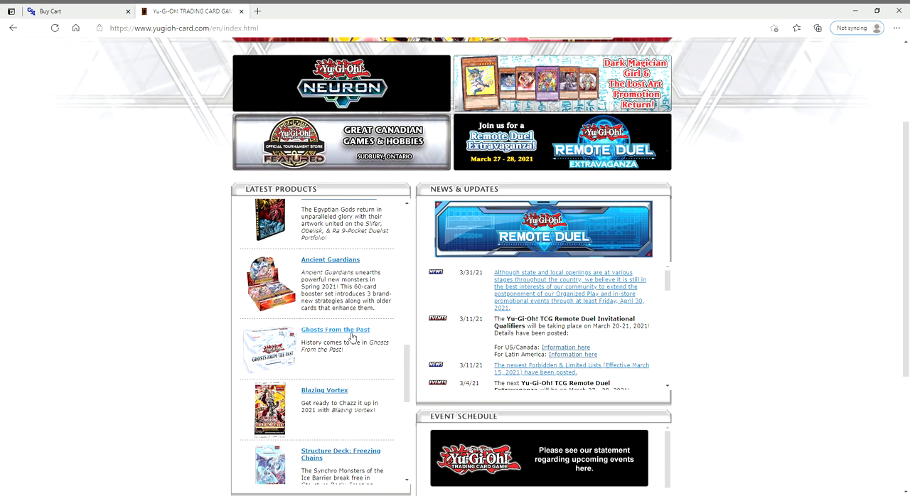
scroll(down, 3)
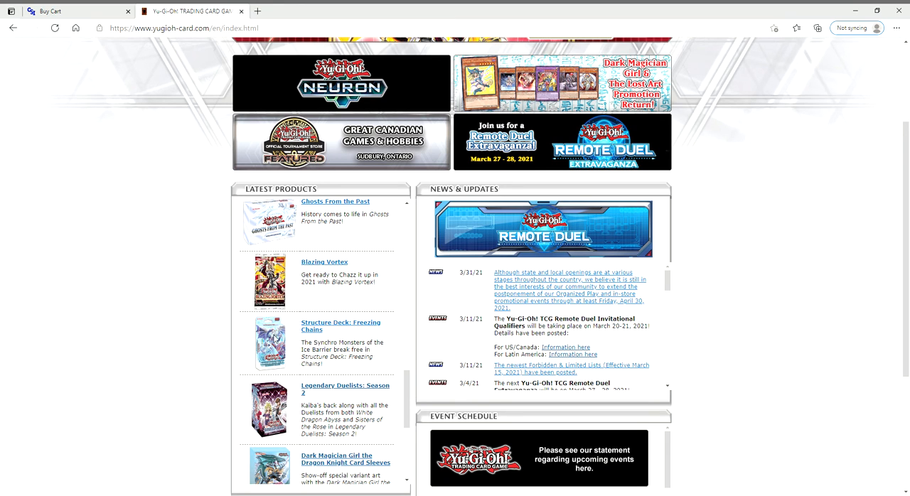
scroll(down, 3)
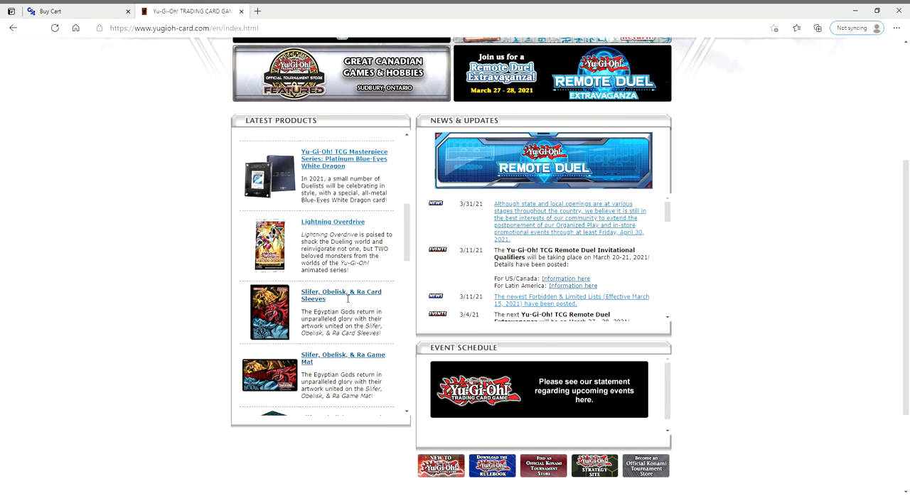
scroll(down, 3)
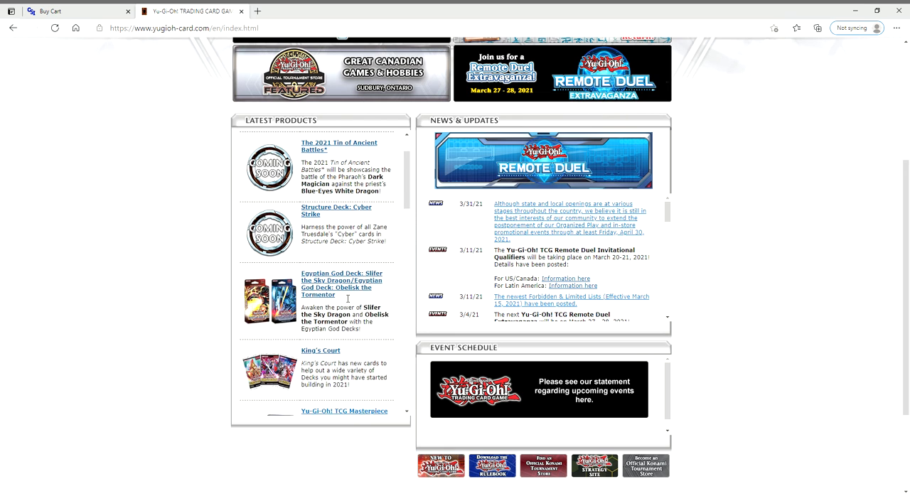